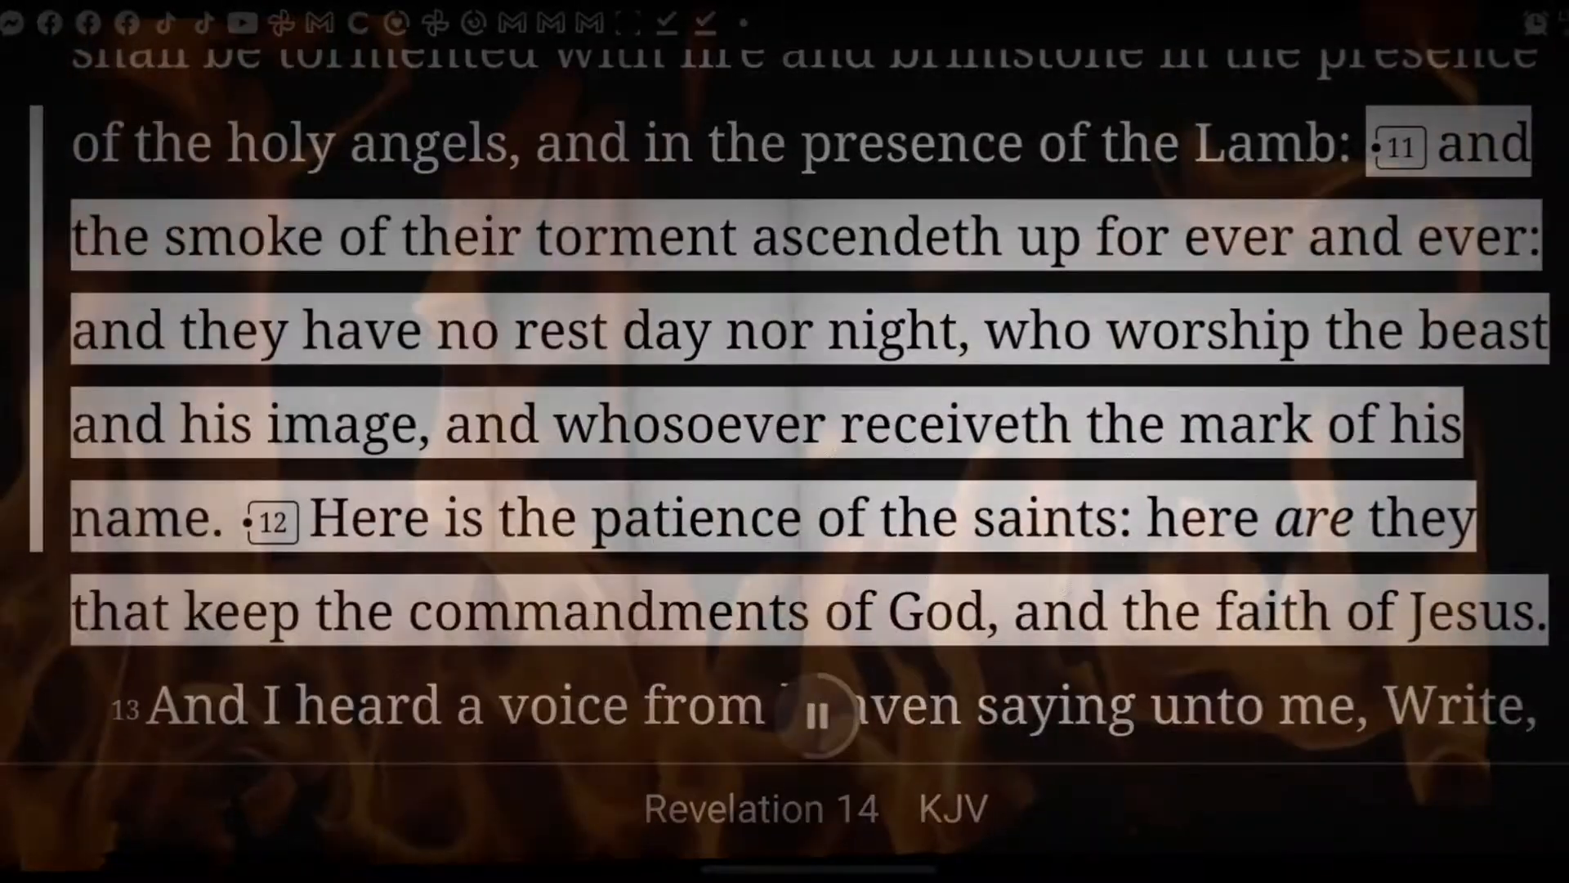
Step: Scroll through Revelation 14 in the KJV to reach verses 11–12 on fire and brimstone
scroll("down", 3)
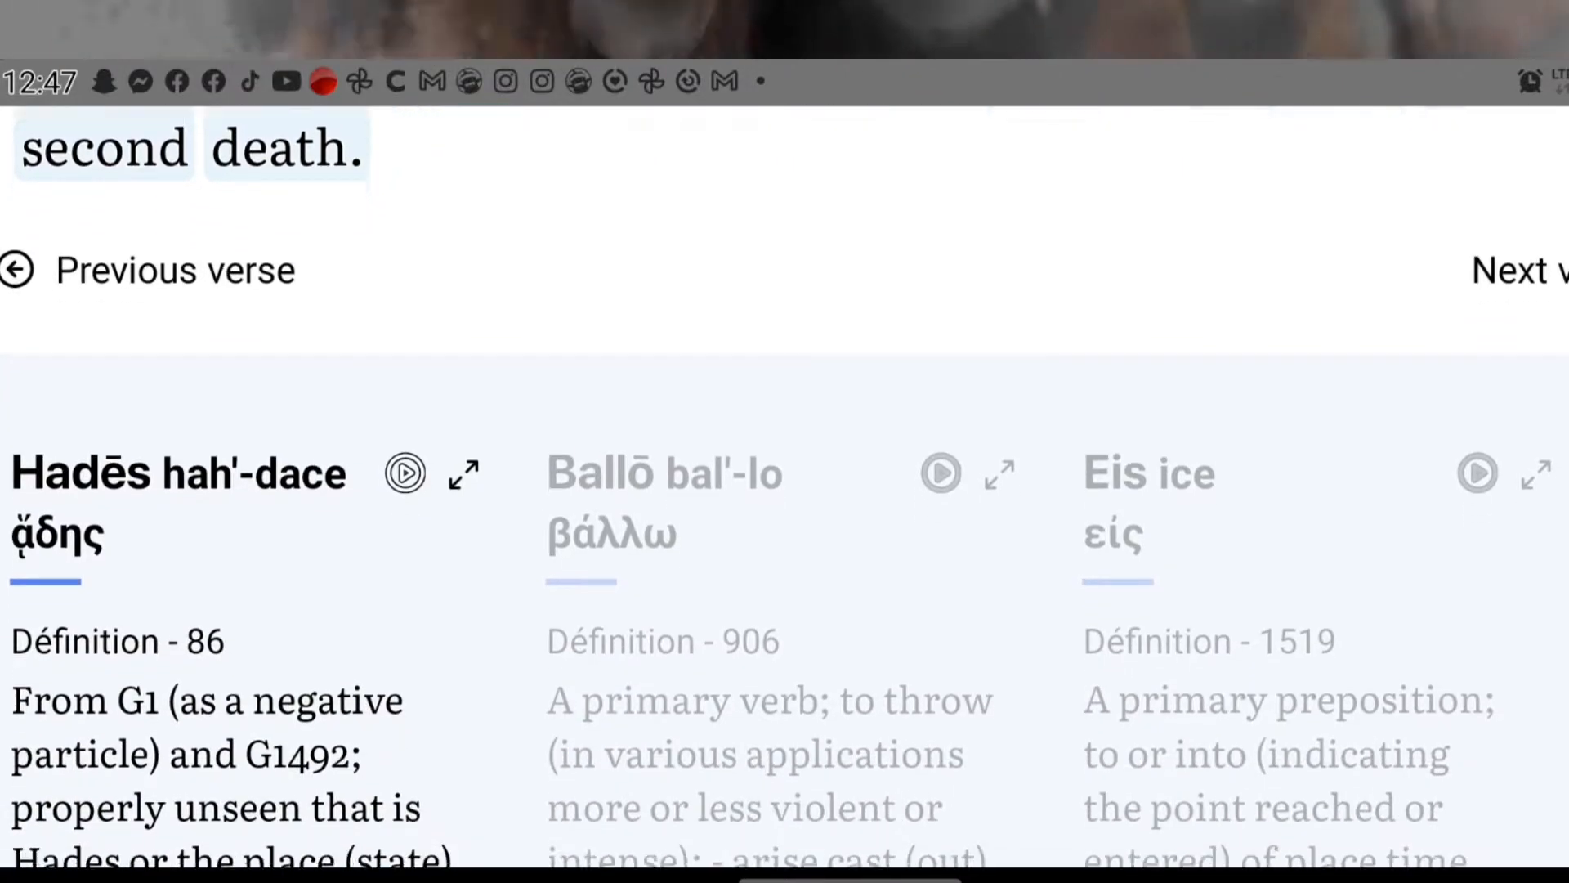
Step: Scroll to the Hadēs definition and cross out the word 'hell' with the pen
scroll("down", 3)
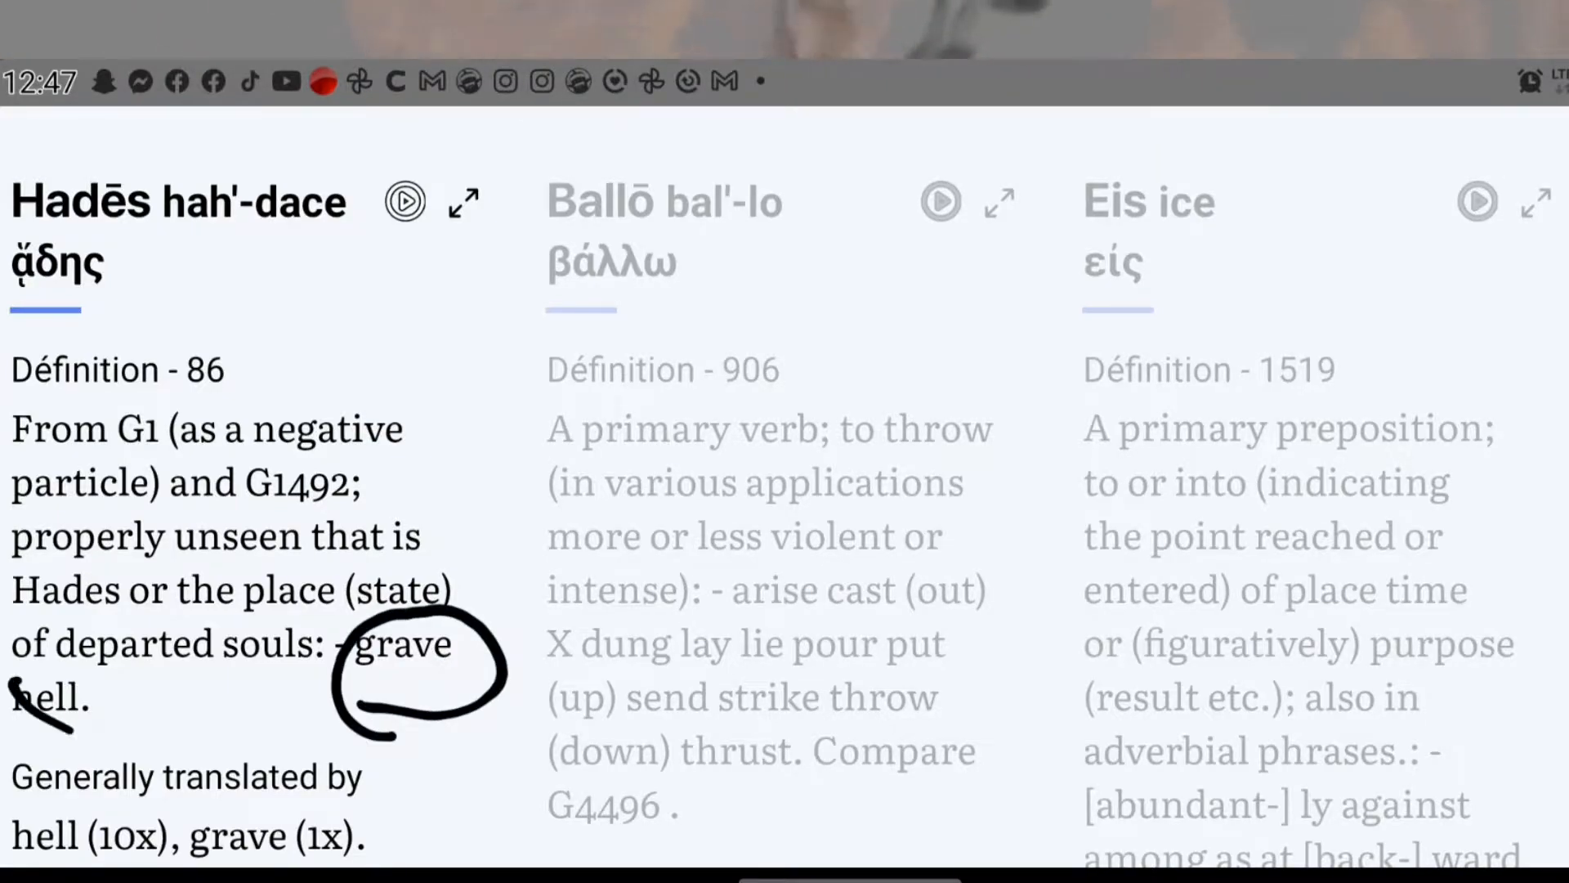
left_click_drag(10, 670, 130, 731)
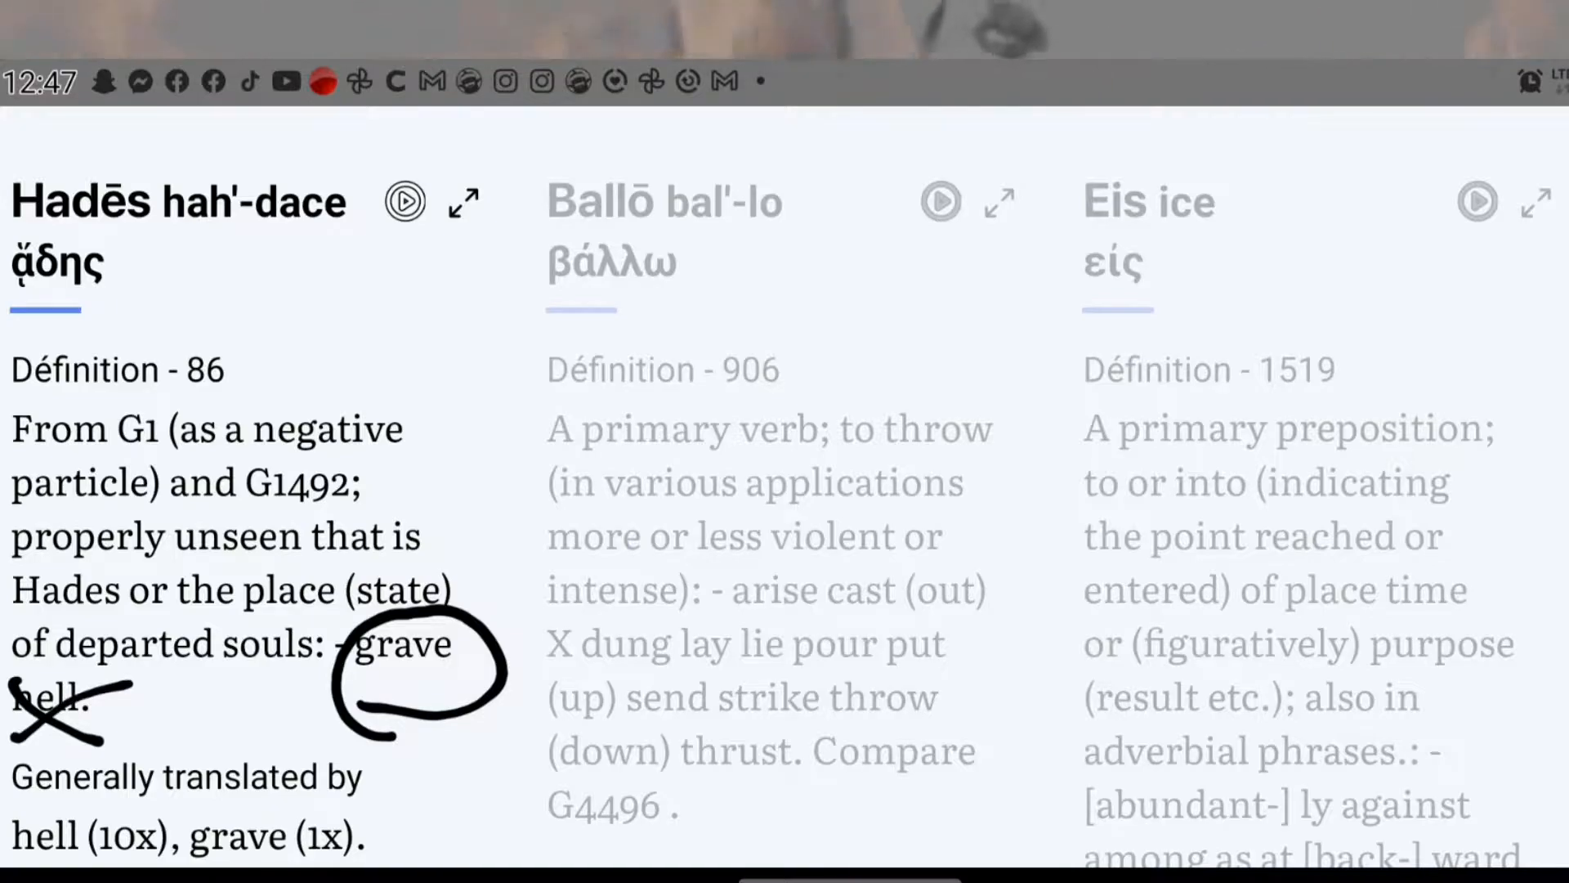